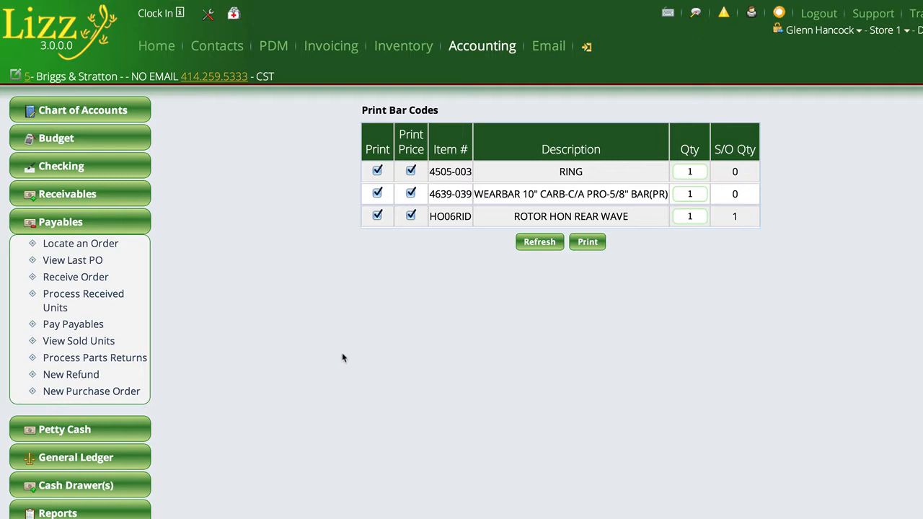
pyautogui.moveTo(242, 340)
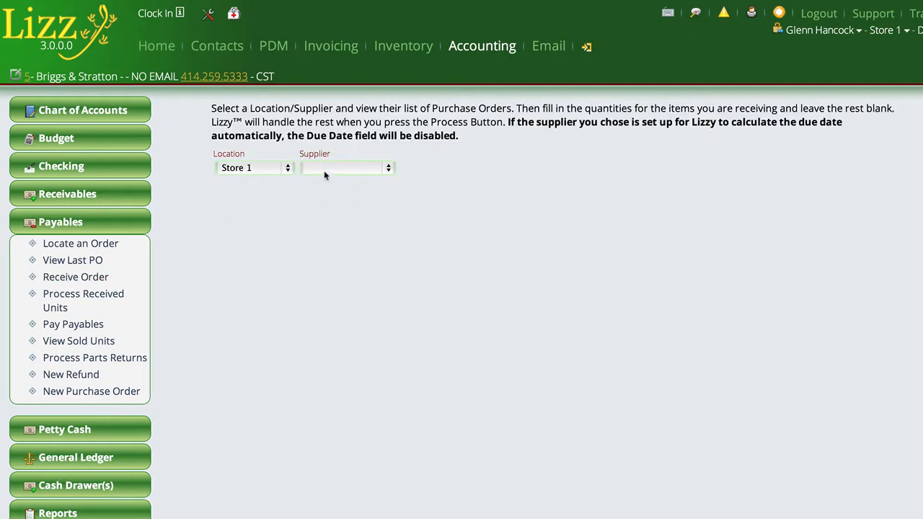
# Bring up purchase order 3028-00 from Helmet House and view its receive line for item 09-500.
pyautogui.click(349, 167)
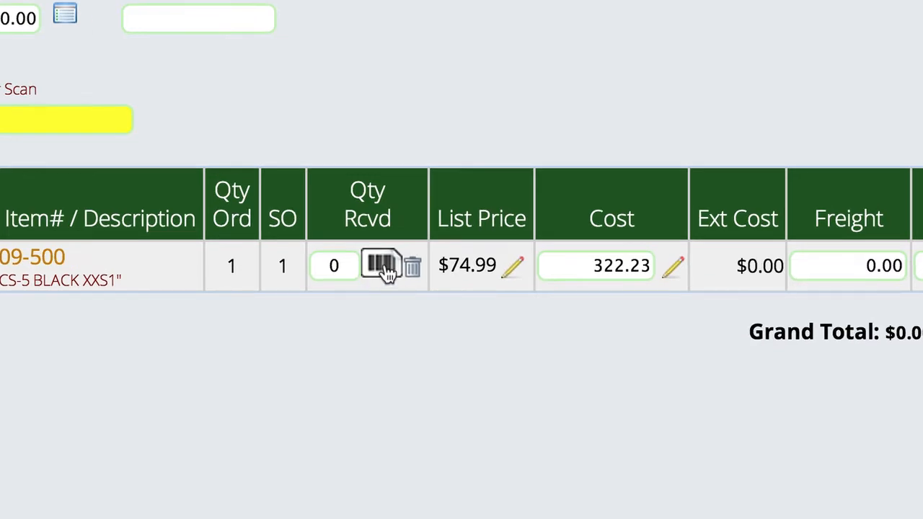
pyautogui.moveTo(380, 265)
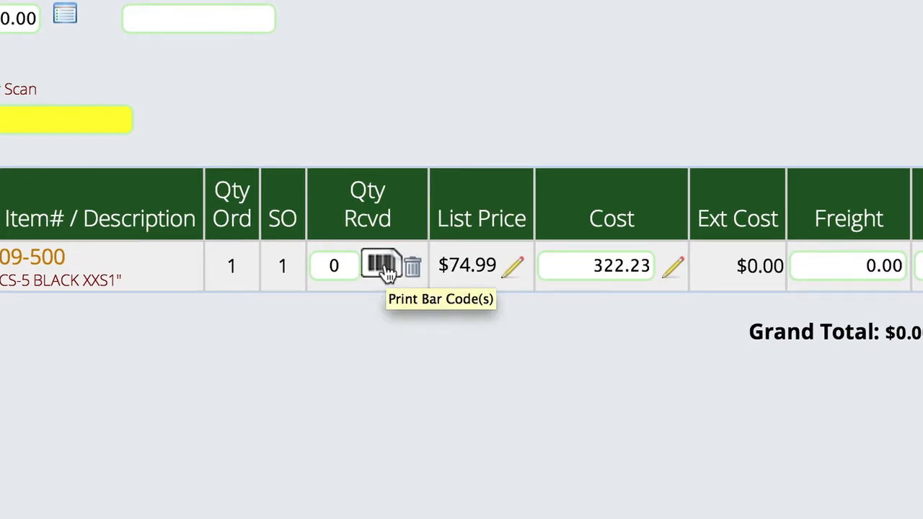
pyautogui.scroll(-3)
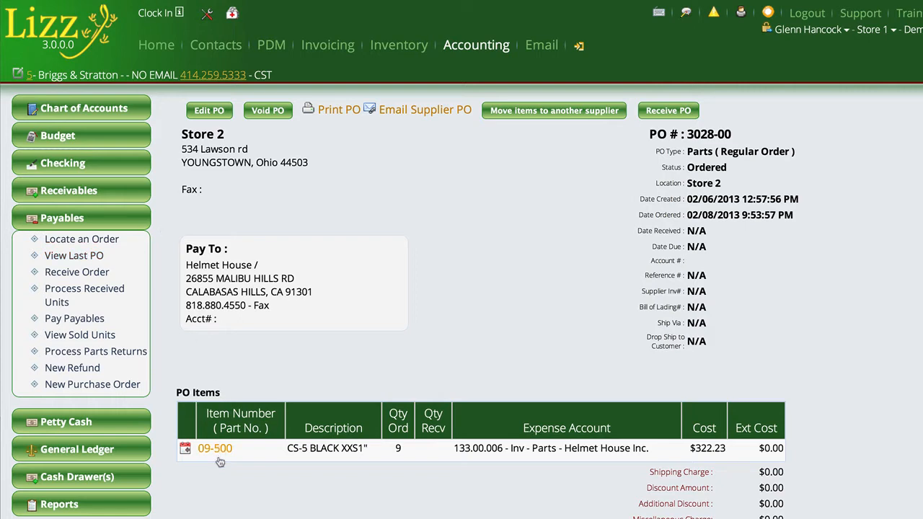
# View item 09-500's inventory record down to its Item Bins and per-bin bar code printing.
pyautogui.click(215, 447)
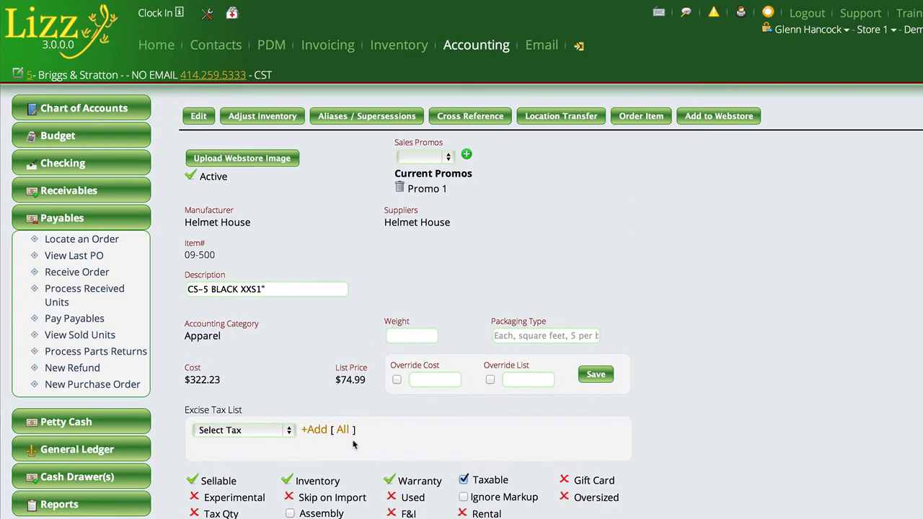
pyautogui.scroll(-3)
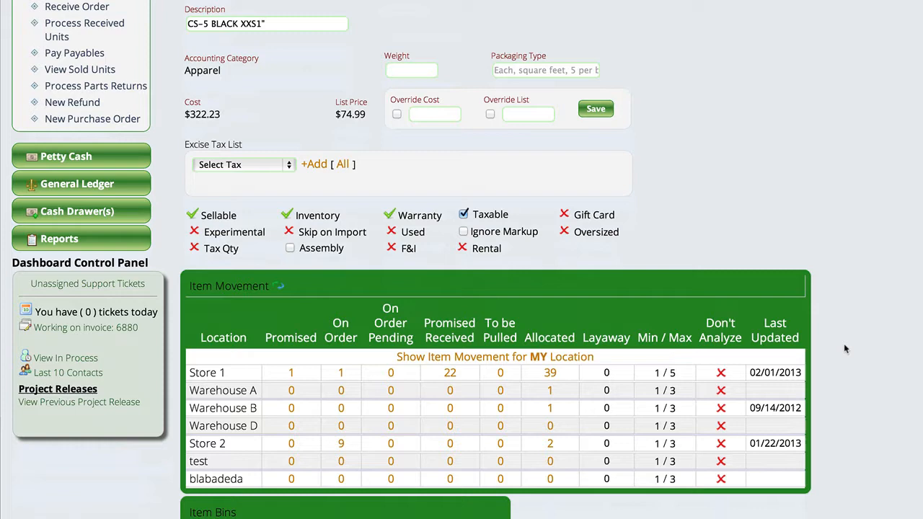
pyautogui.scroll(-3)
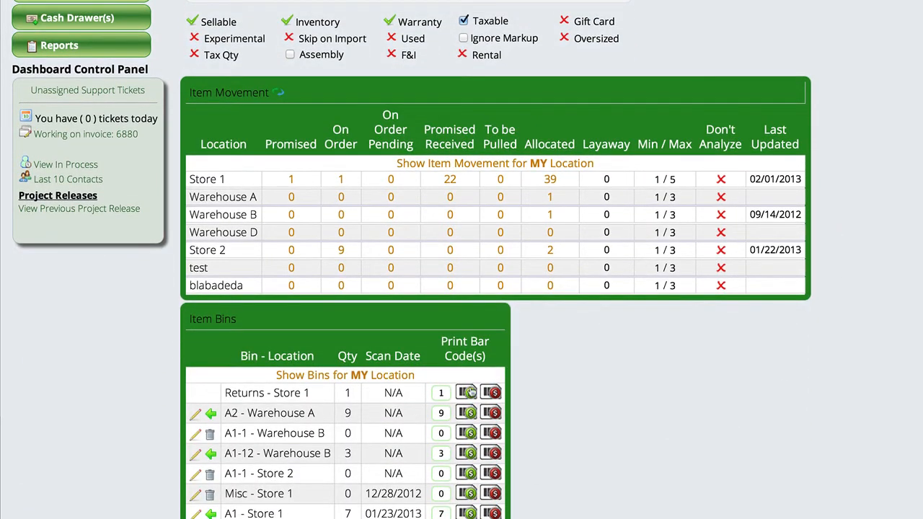
pyautogui.scroll(-3)
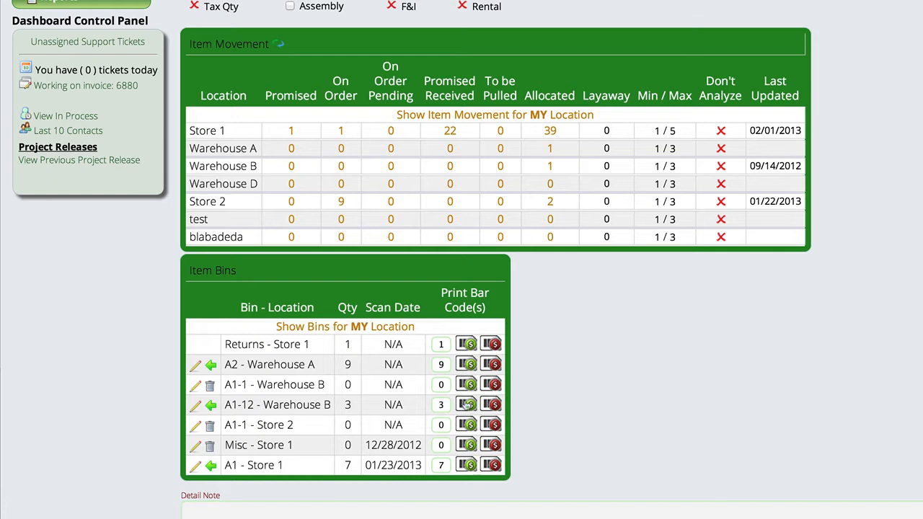
pyautogui.moveTo(499, 344)
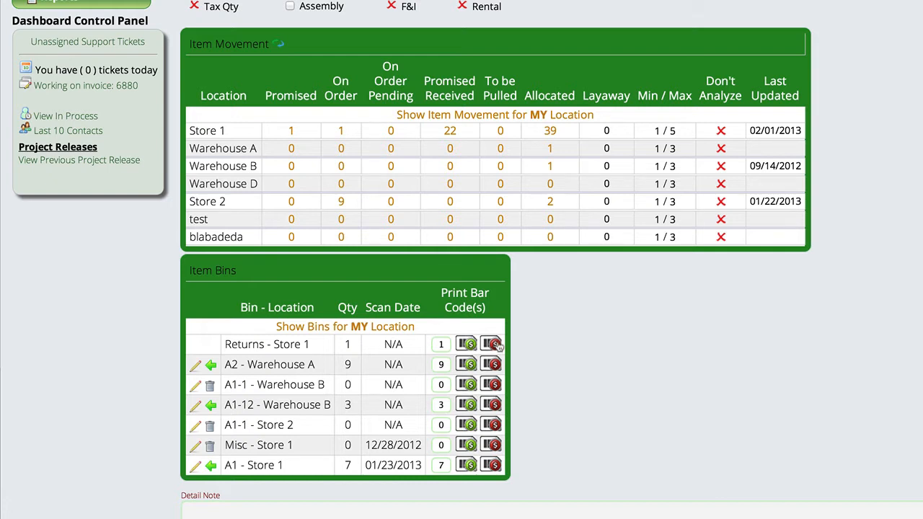
pyautogui.moveTo(493, 398)
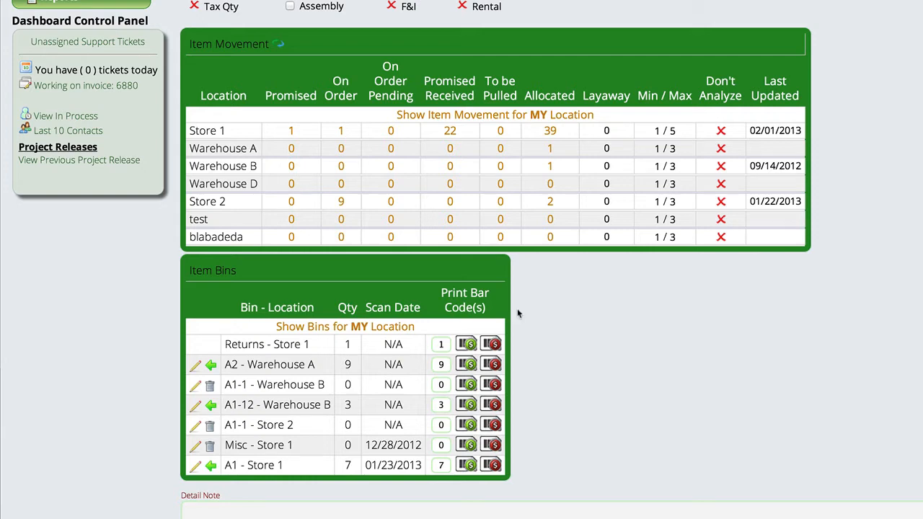
pyautogui.moveTo(807, 383)
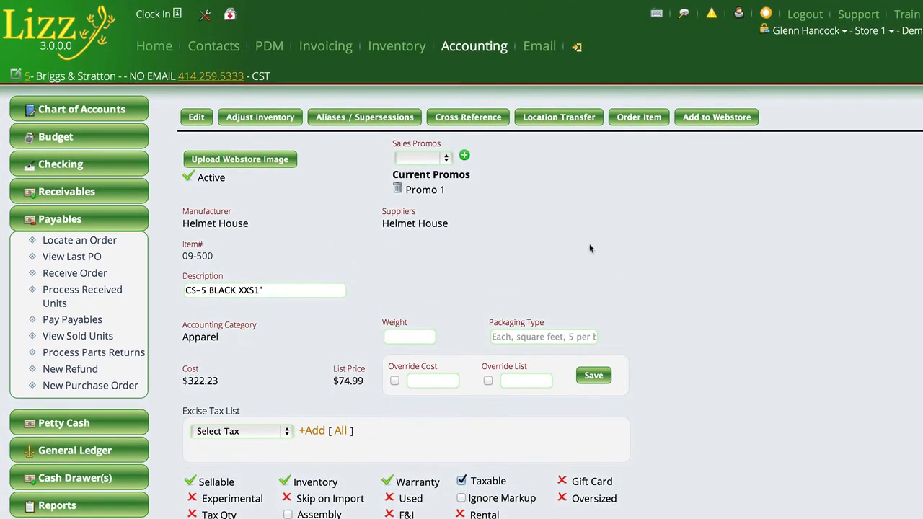
# Reach the Inventory Defaults settings and view the Bar Code Label Size options.
pyautogui.click(577, 46)
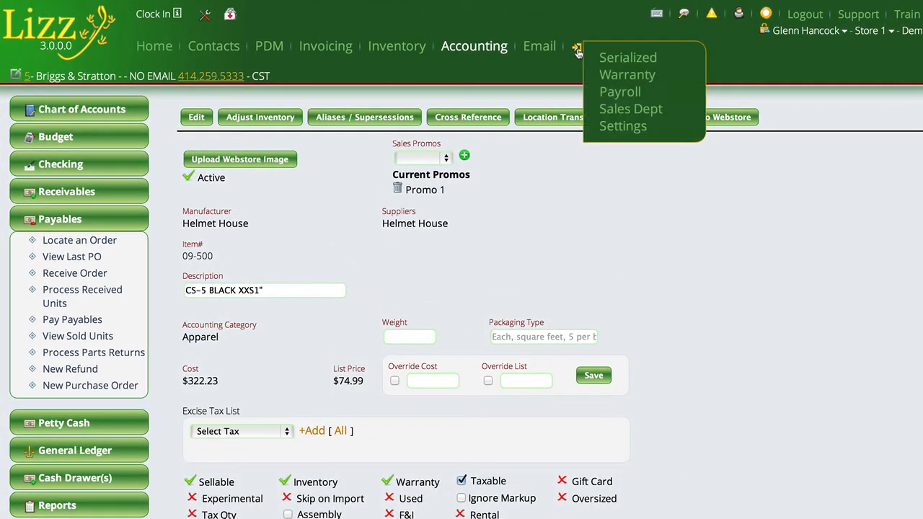
pyautogui.moveTo(623, 126)
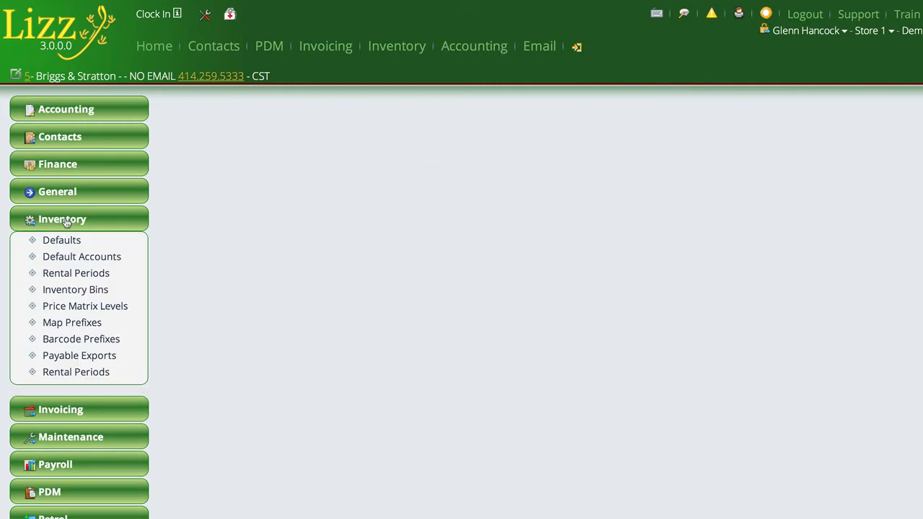
pyautogui.click(61, 239)
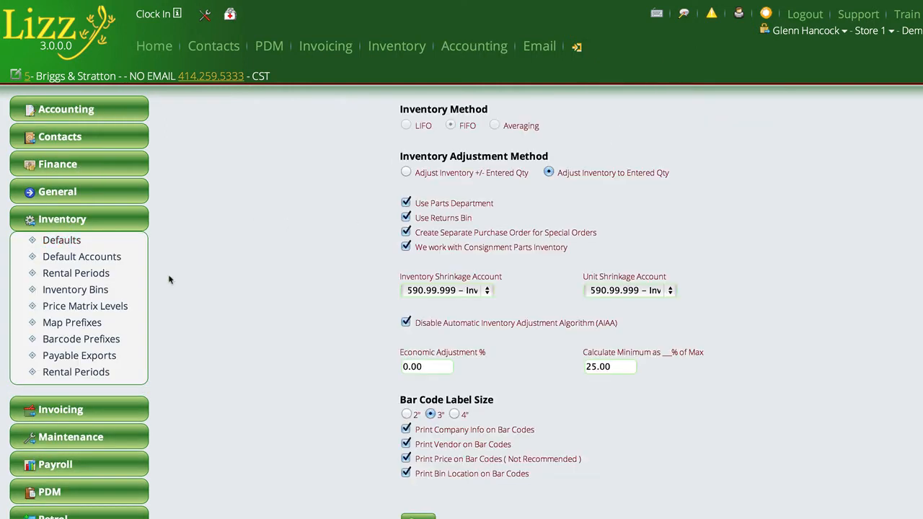
pyautogui.scroll(-3)
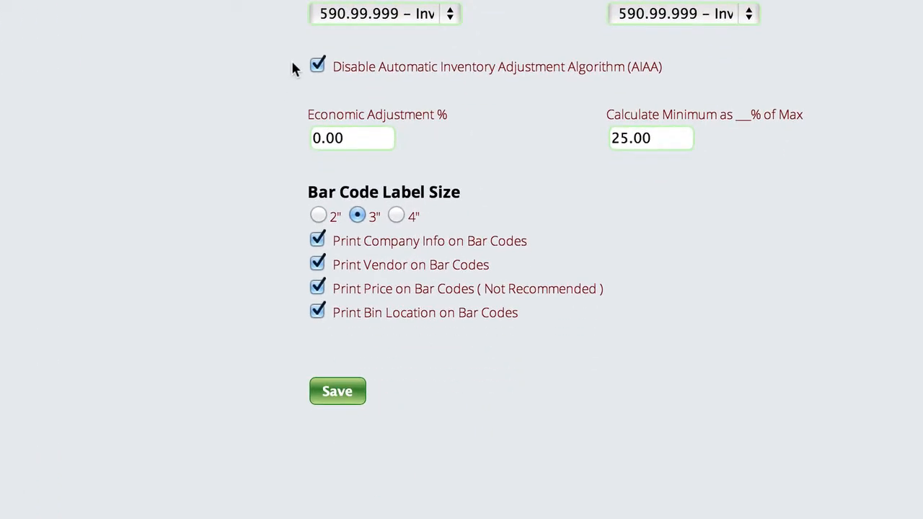
pyautogui.moveTo(372, 248)
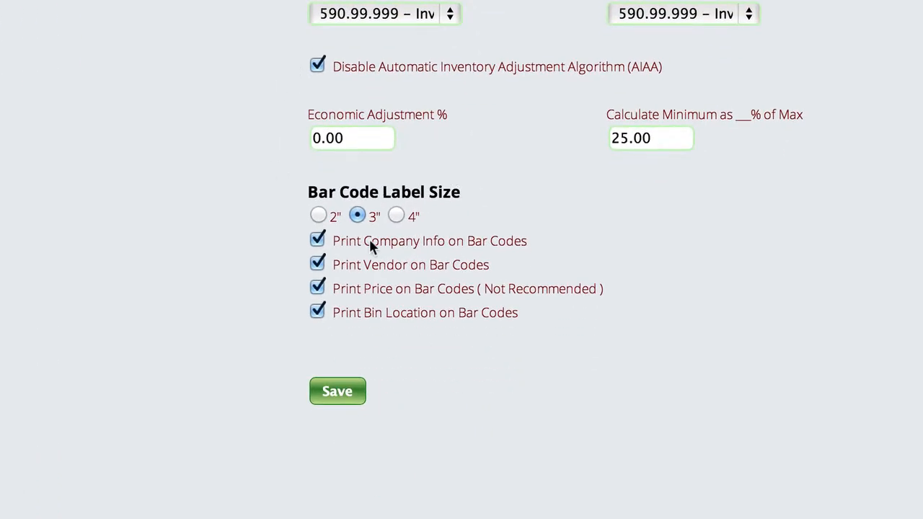
pyautogui.moveTo(382, 271)
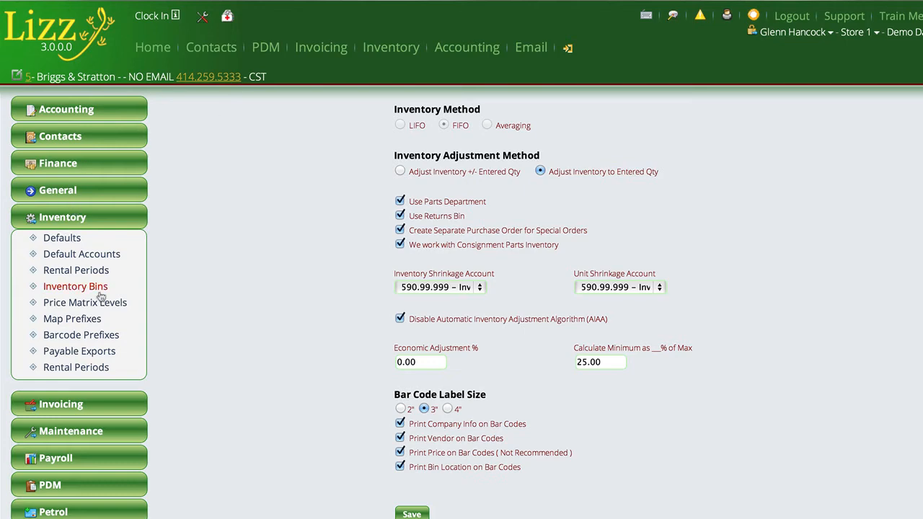
# Show the Inventory Bins list with each bin's location and Print Prices setting.
pyautogui.click(74, 285)
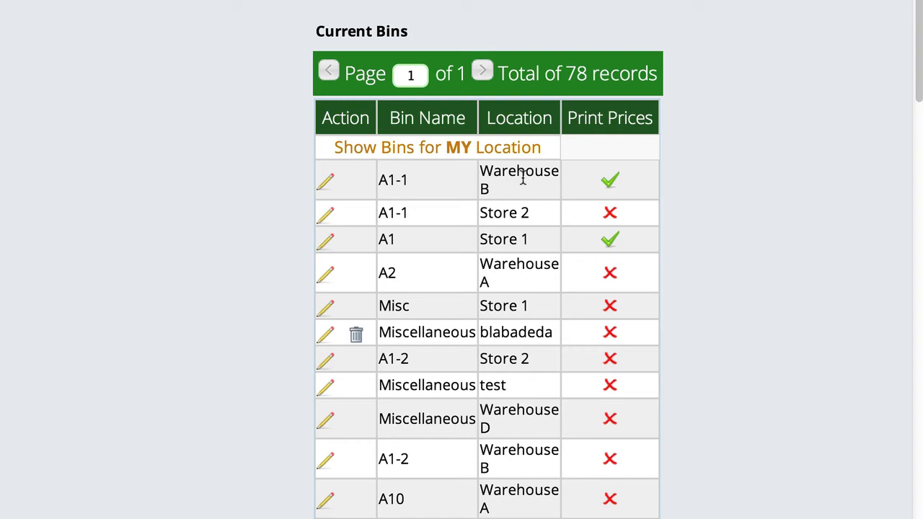
pyautogui.moveTo(704, 52)
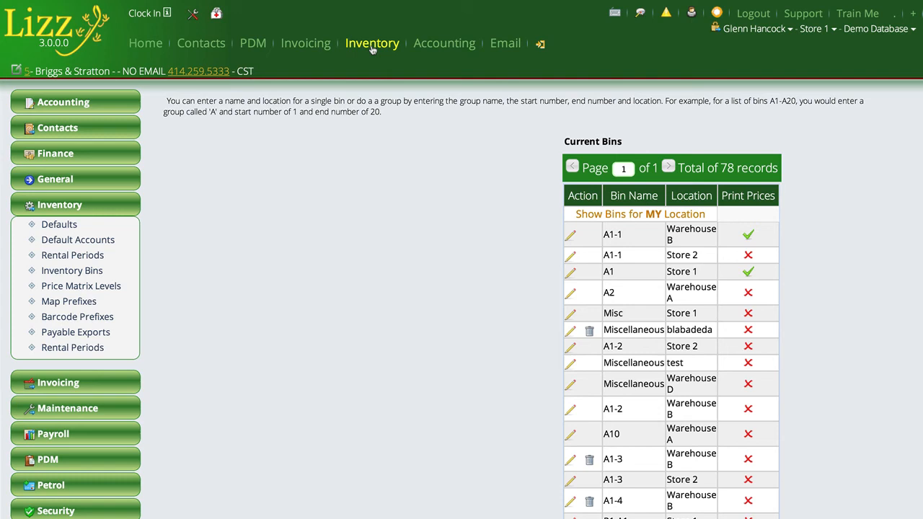
pyautogui.moveTo(372, 43)
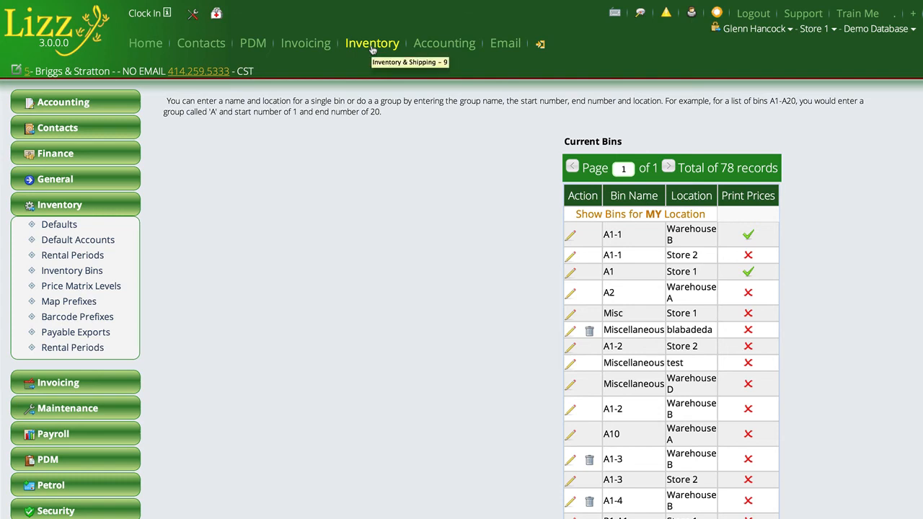